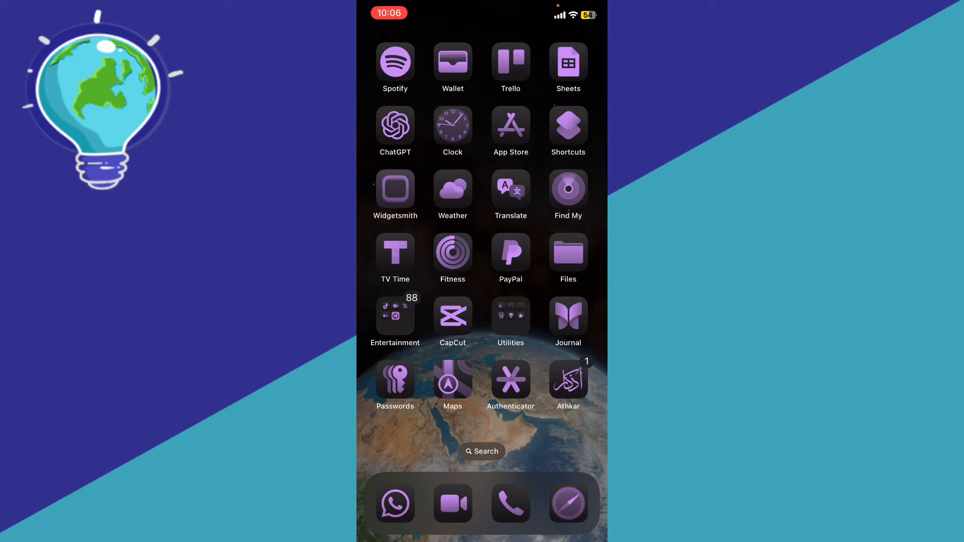
- Launch Settings from the second Home Screen page
scroll(left, 3)
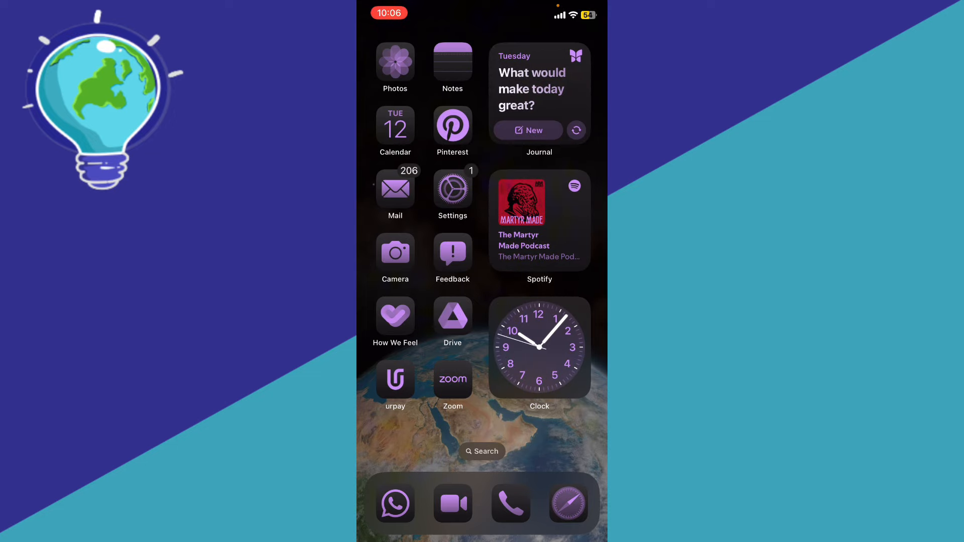
click(452, 188)
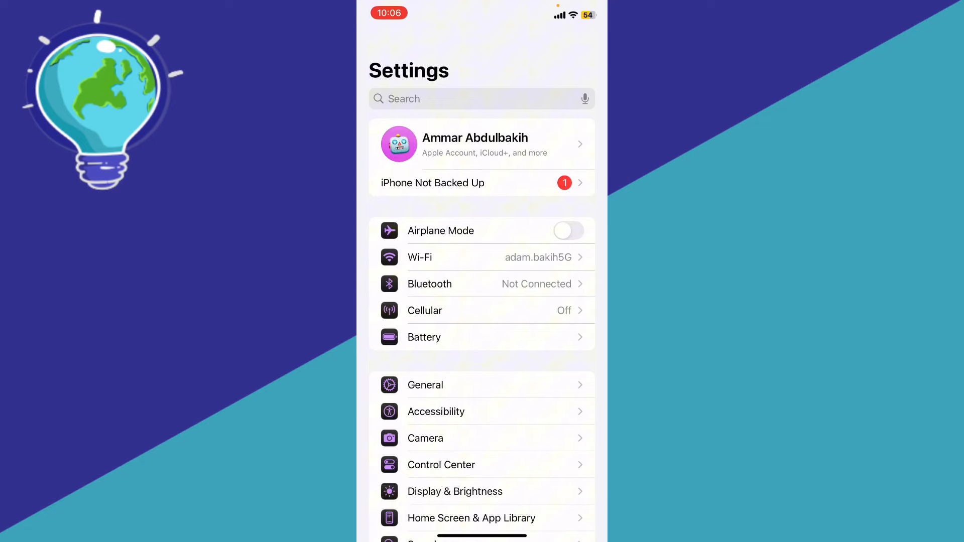
- Reach the System Fonts list through General and Fonts
click(426, 386)
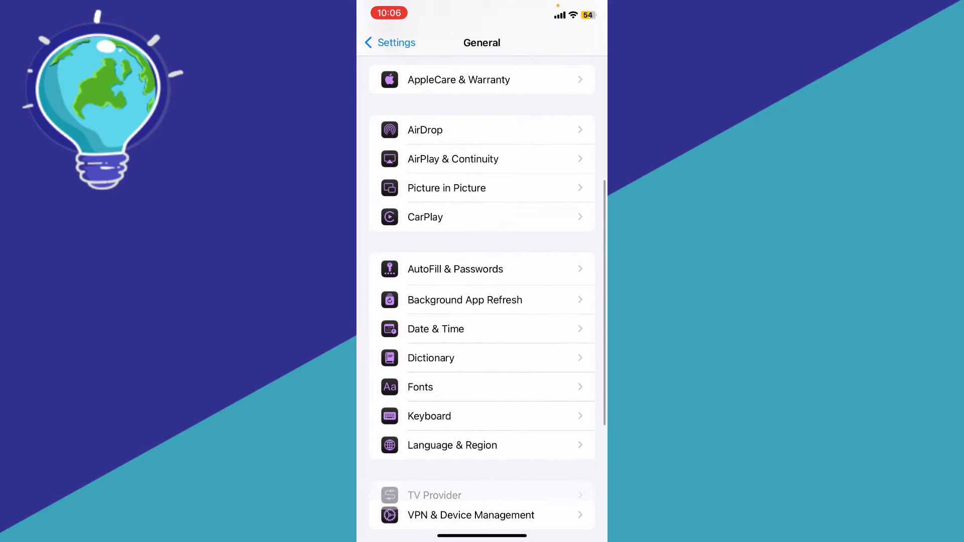
click(419, 388)
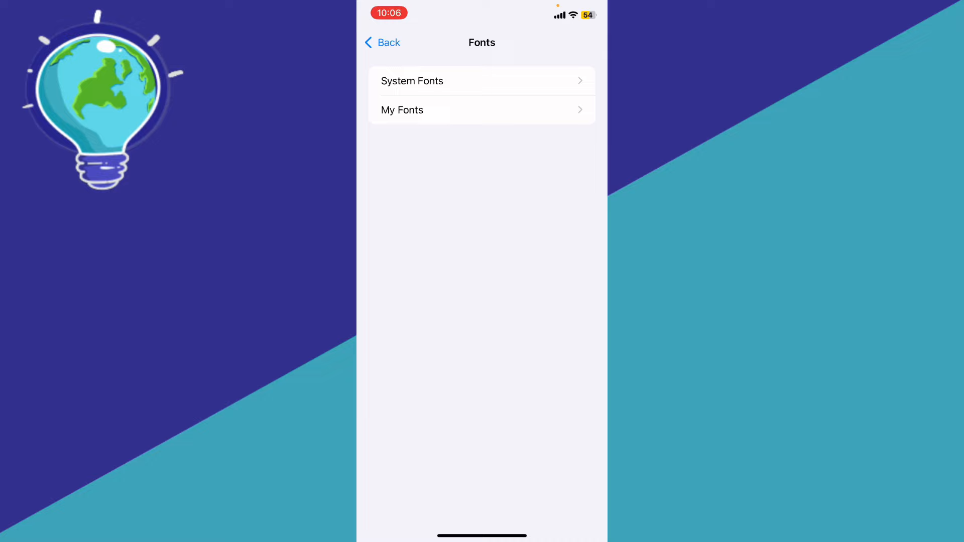
click(411, 80)
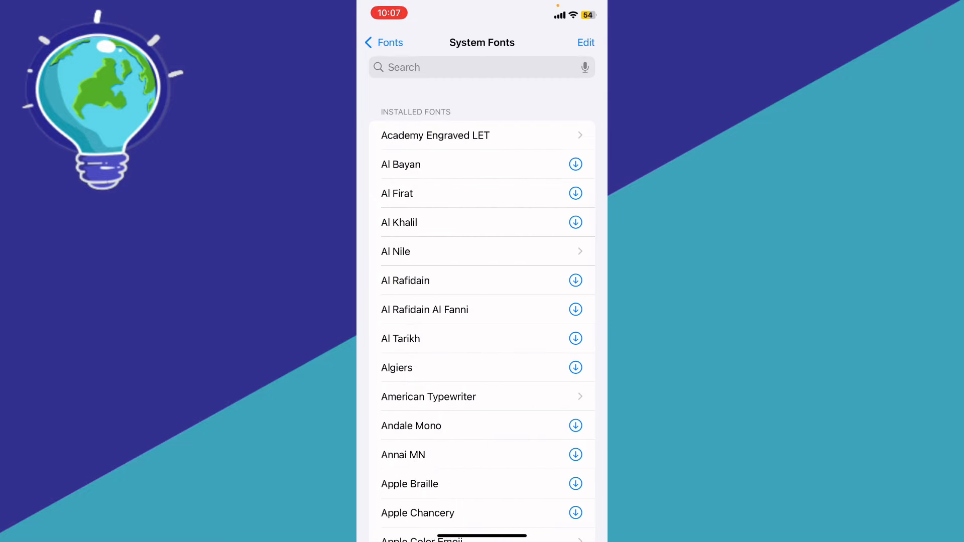
- Scroll the installed fonts and activate the empty font search field
scroll(down, 3)
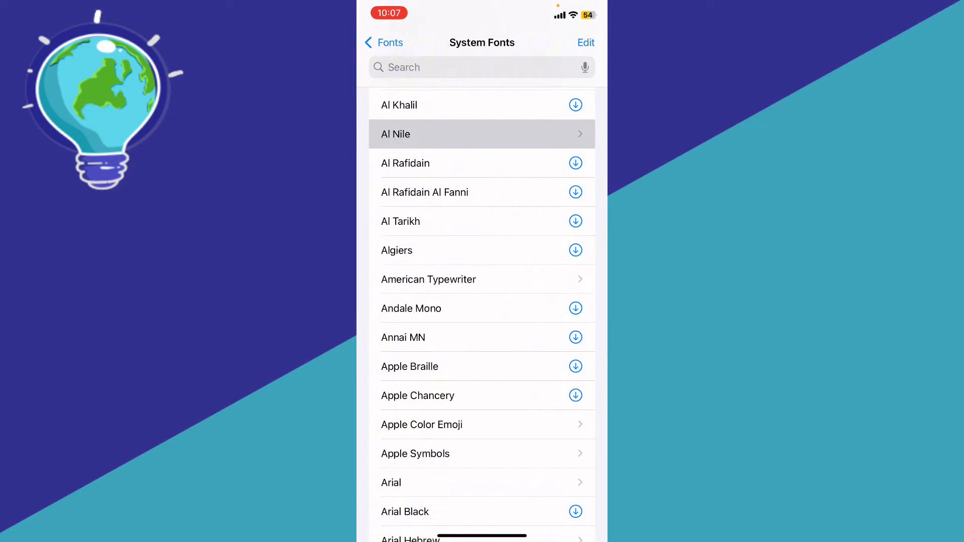
click(482, 134)
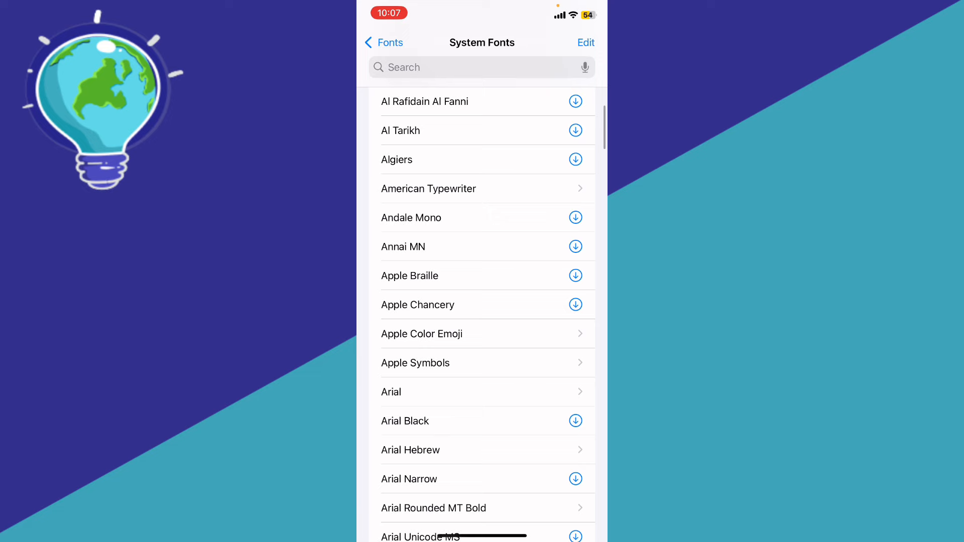
scroll(down, 3)
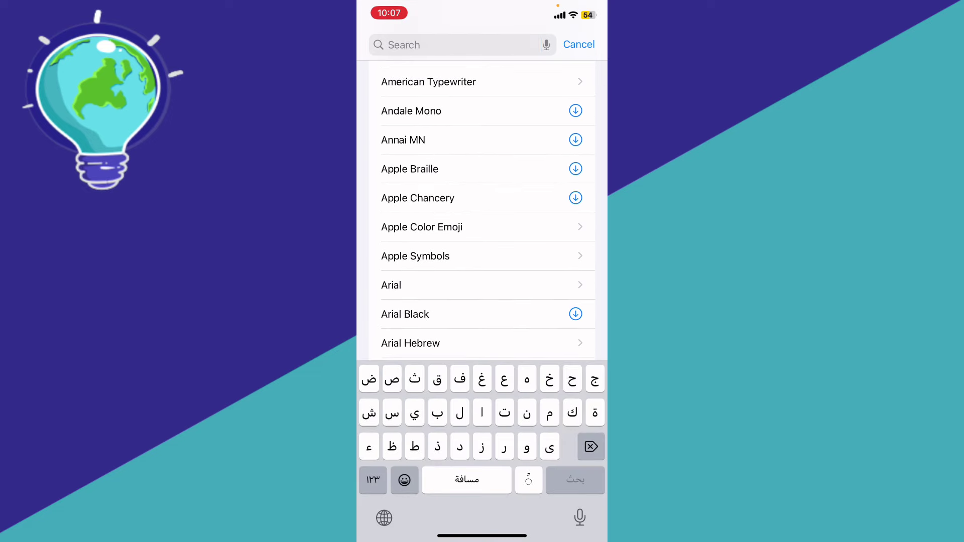
- Search 'He', download the Herculanum font, check its details, then cancel the search
text(He)
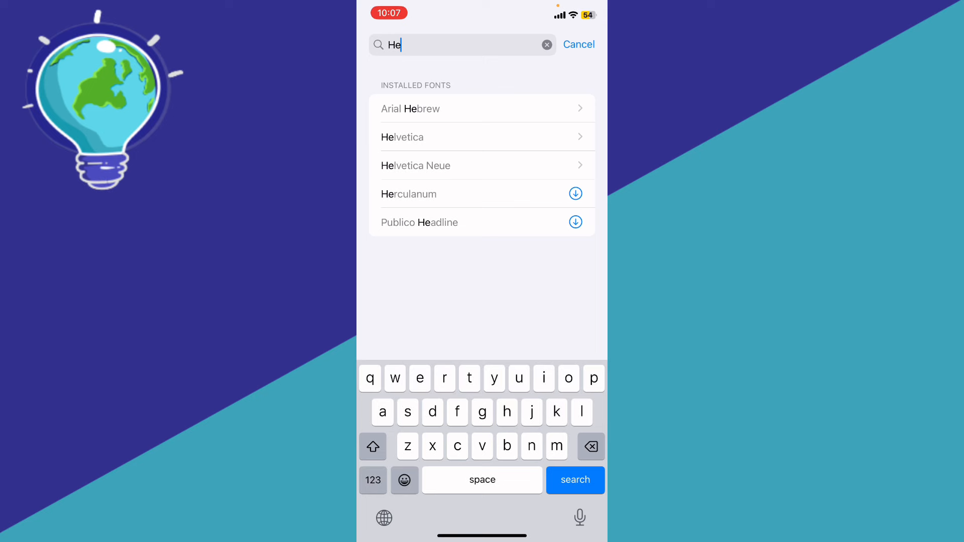
click(575, 194)
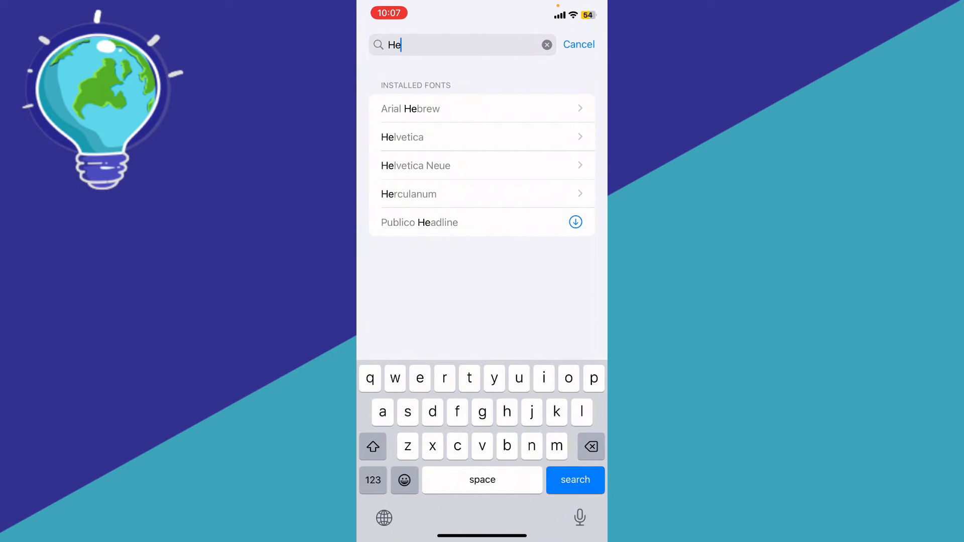
click(408, 194)
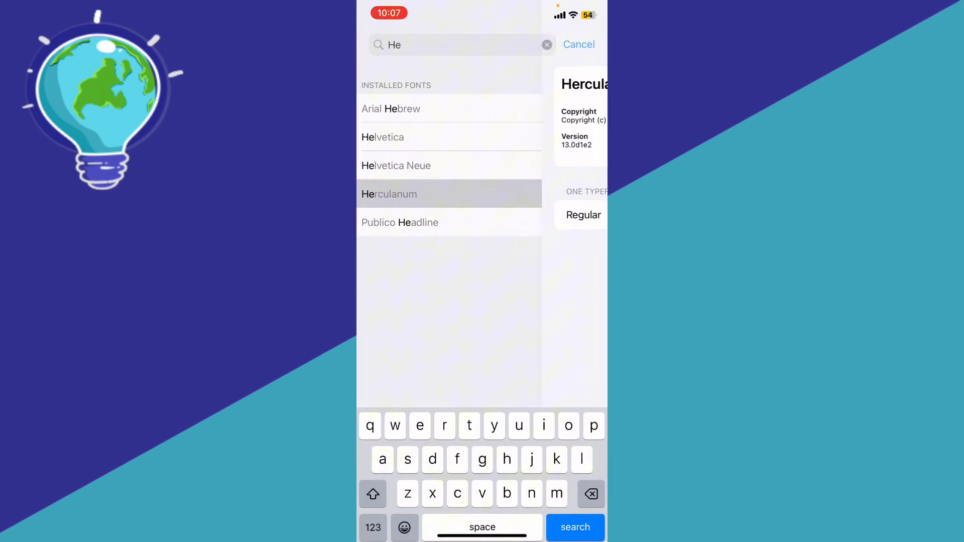
click(390, 194)
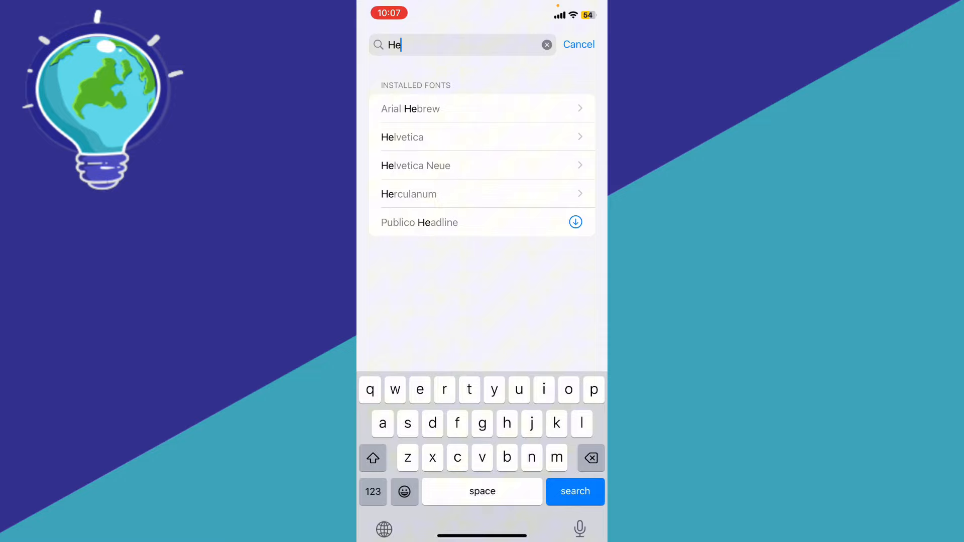
click(579, 45)
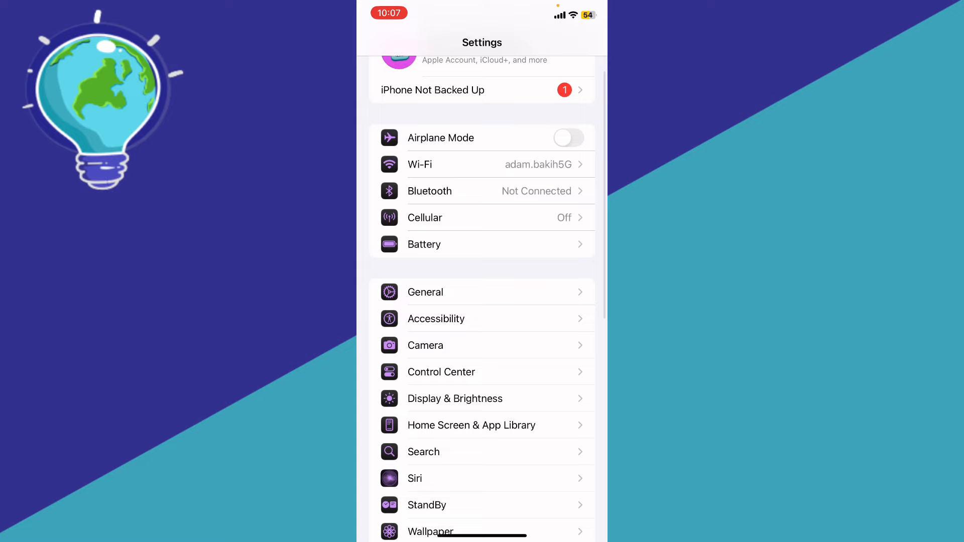
- Reach Keyboards & Typing under Accessibility and its Hover Typing options
click(436, 319)
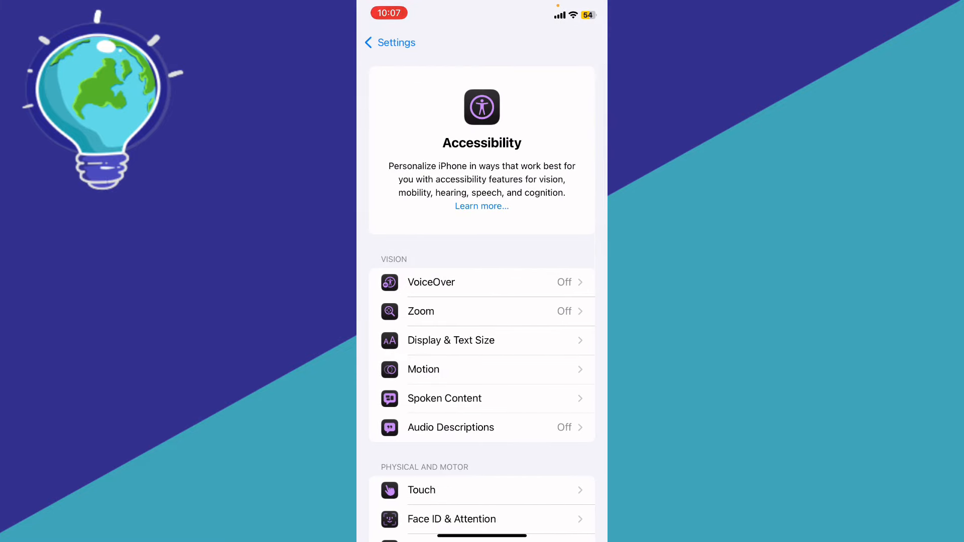
scroll(down, 3)
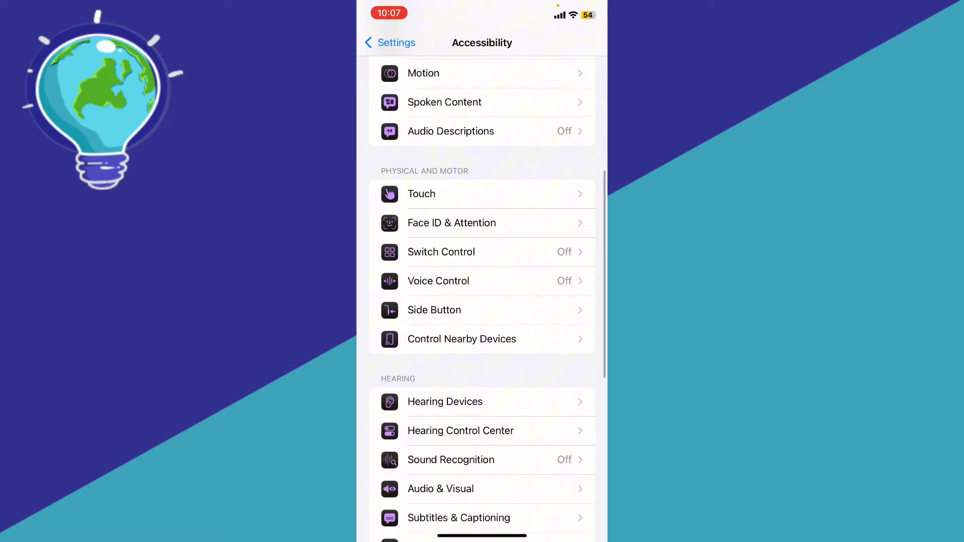
scroll(down, 3)
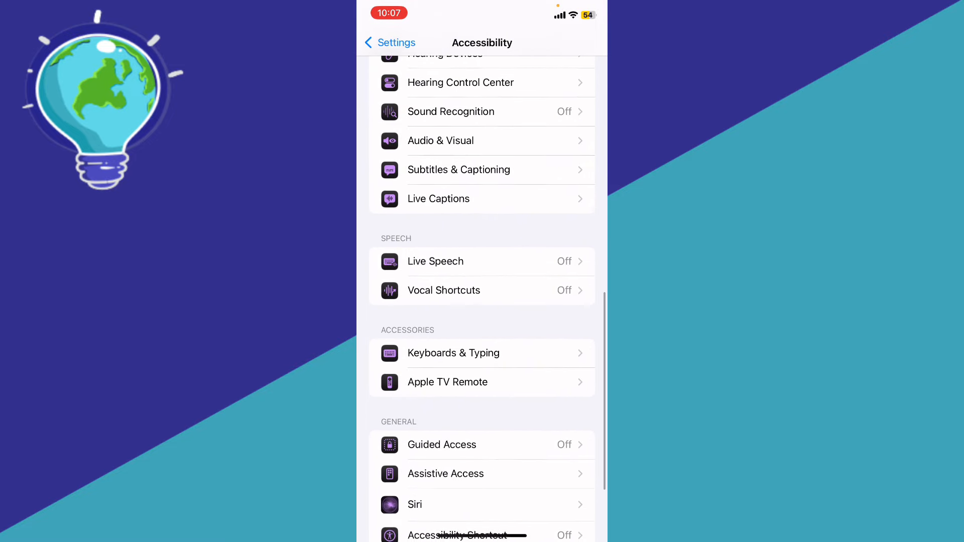
scroll(down, 3)
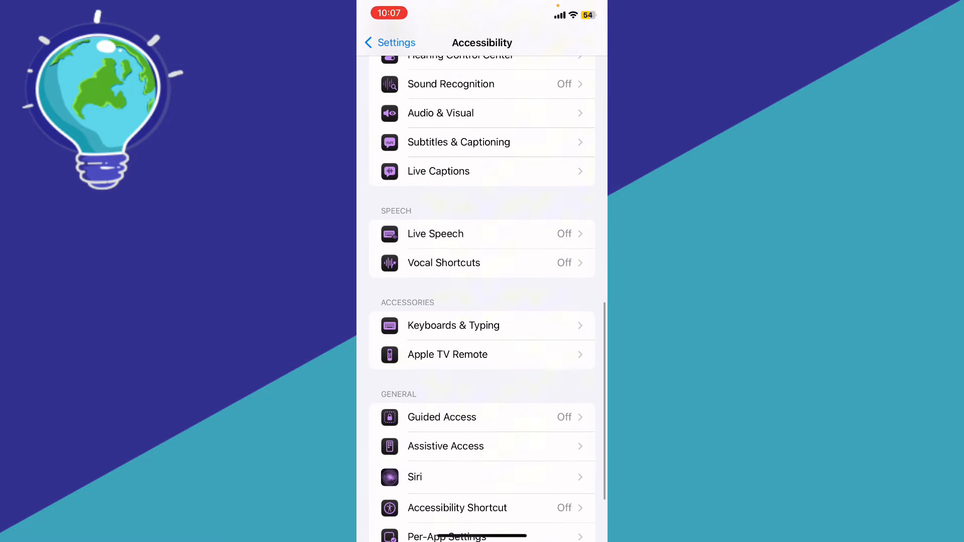
click(453, 325)
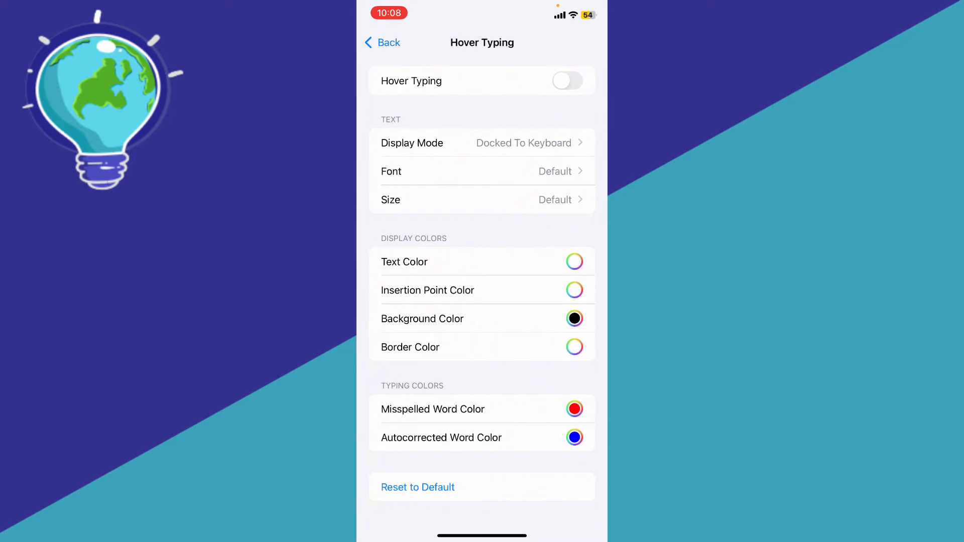
- Browse the Hover Typing font choices list
click(568, 80)
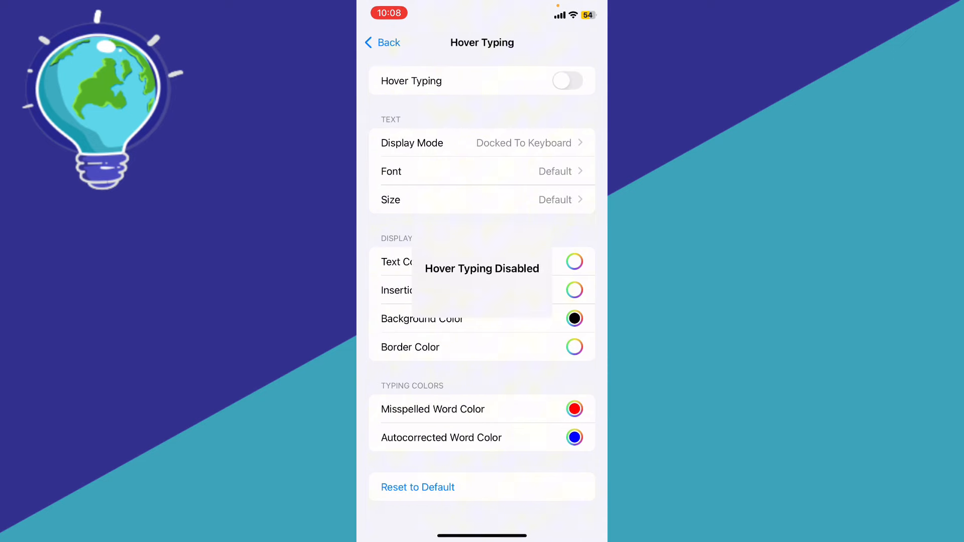
click(482, 171)
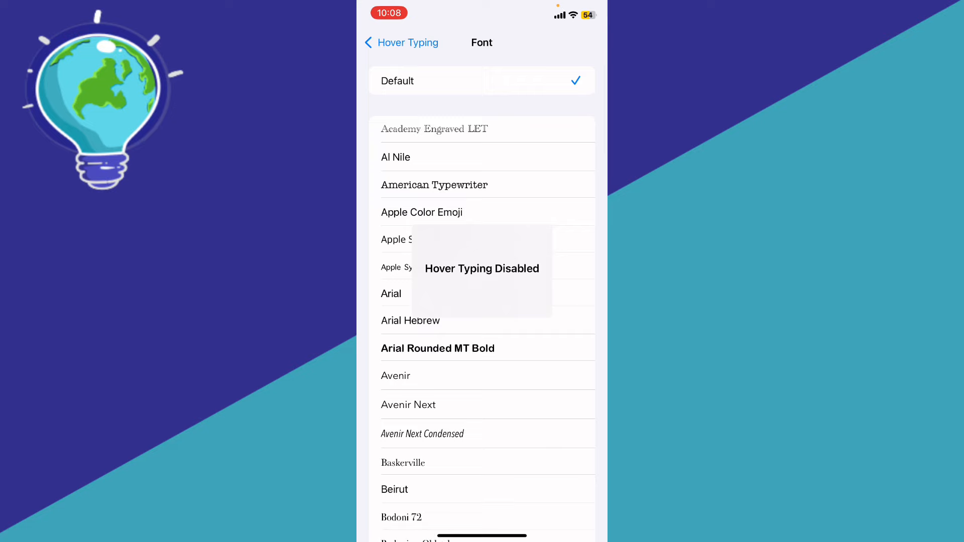
scroll(down, 3)
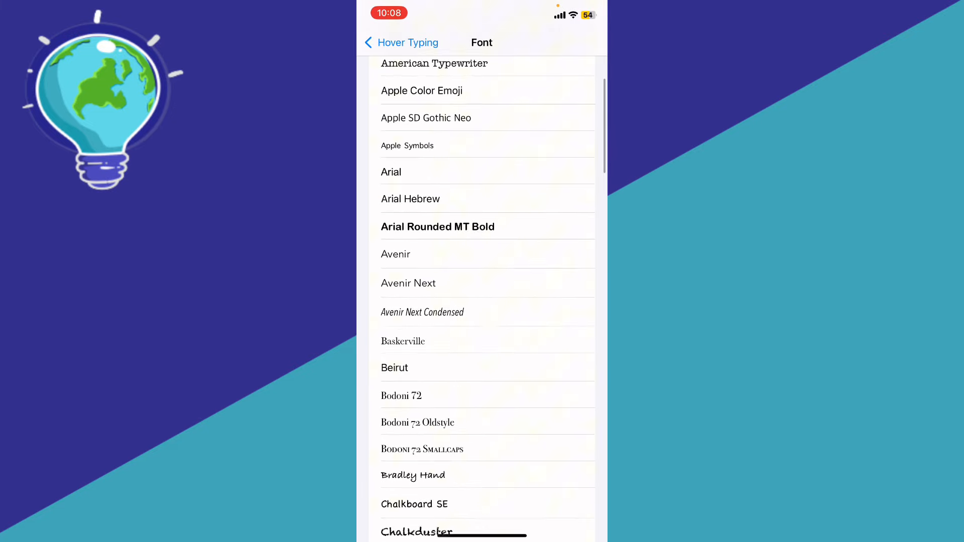
scroll(down, 3)
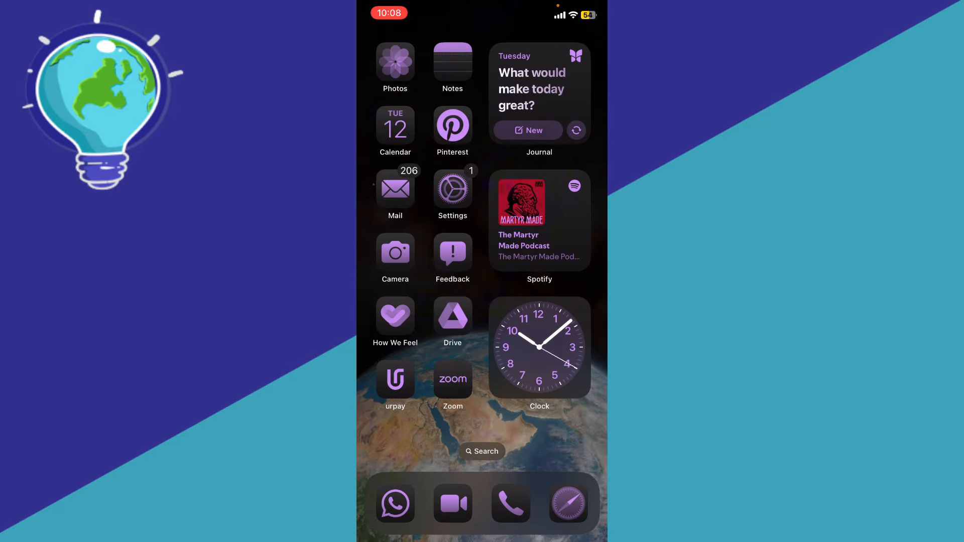
- Search the device for 'messages' and launch the Messages app
click(482, 452)
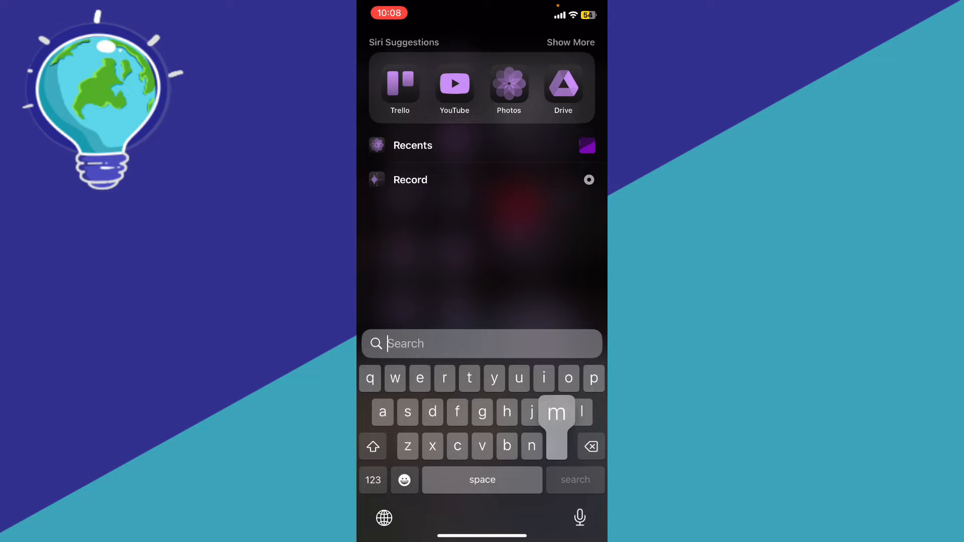
text(messages)
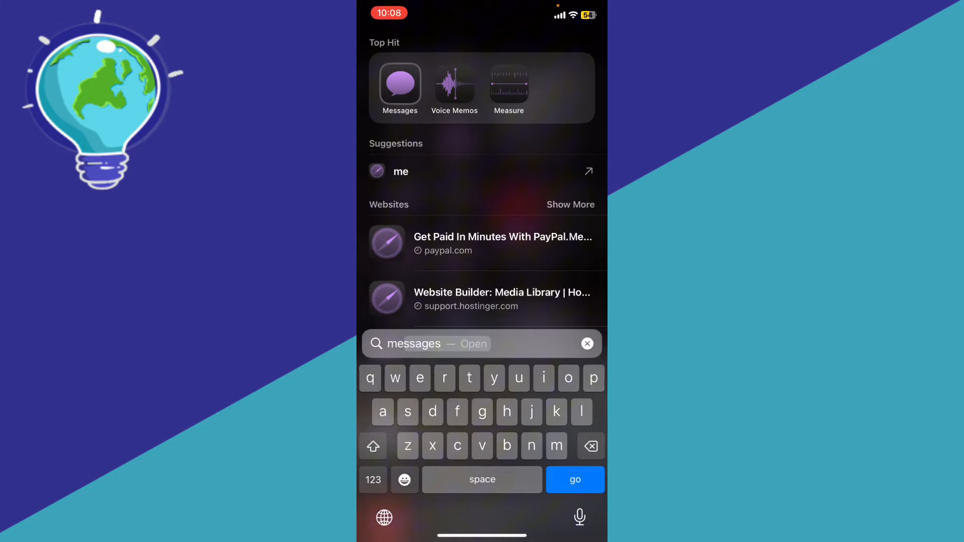
click(575, 479)
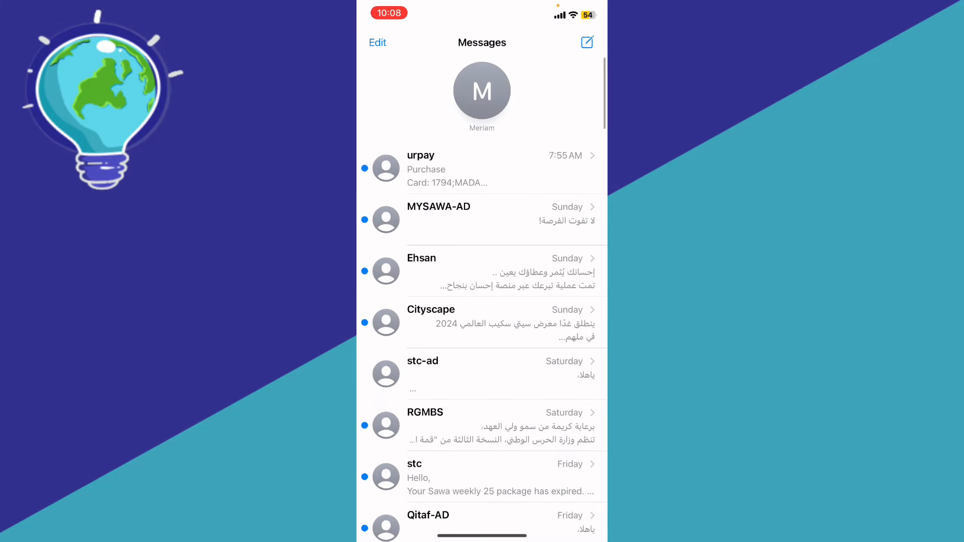
click(482, 90)
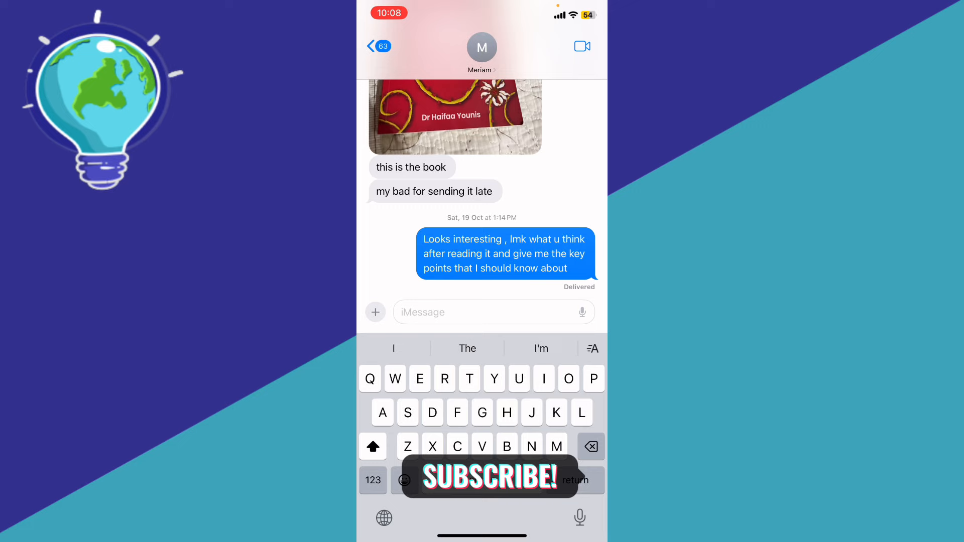
click(378, 47)
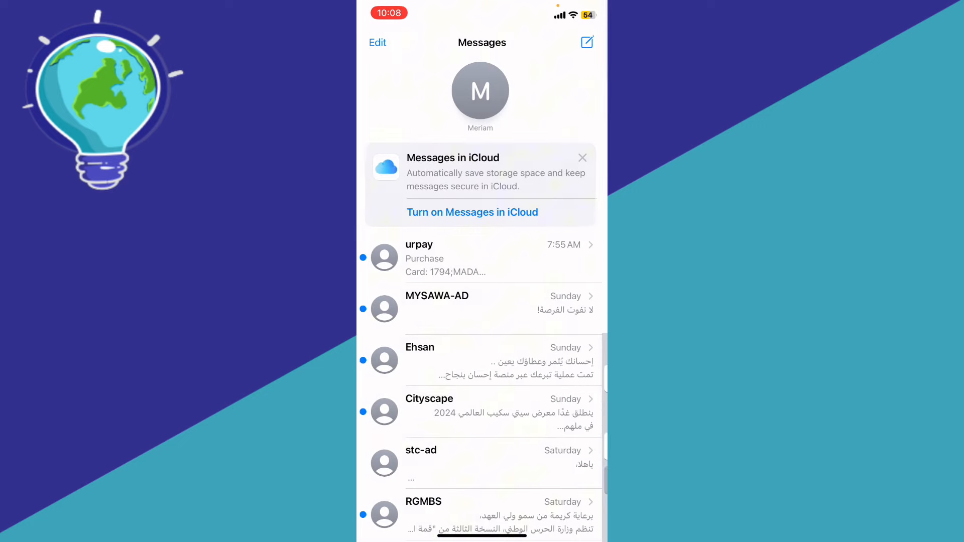